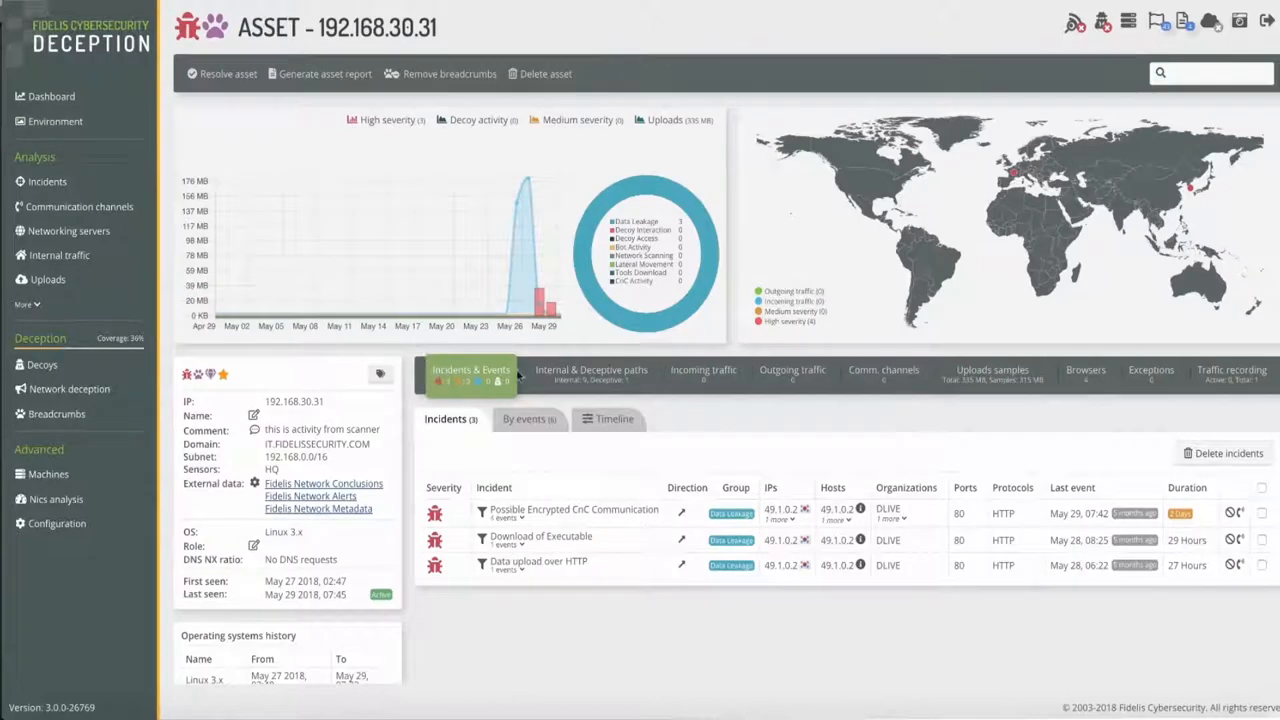
Step: Leave asset 192.168.30.31's incidents and show the decoys inventory with subnet, OS, role and creation date
left_click(52, 120)
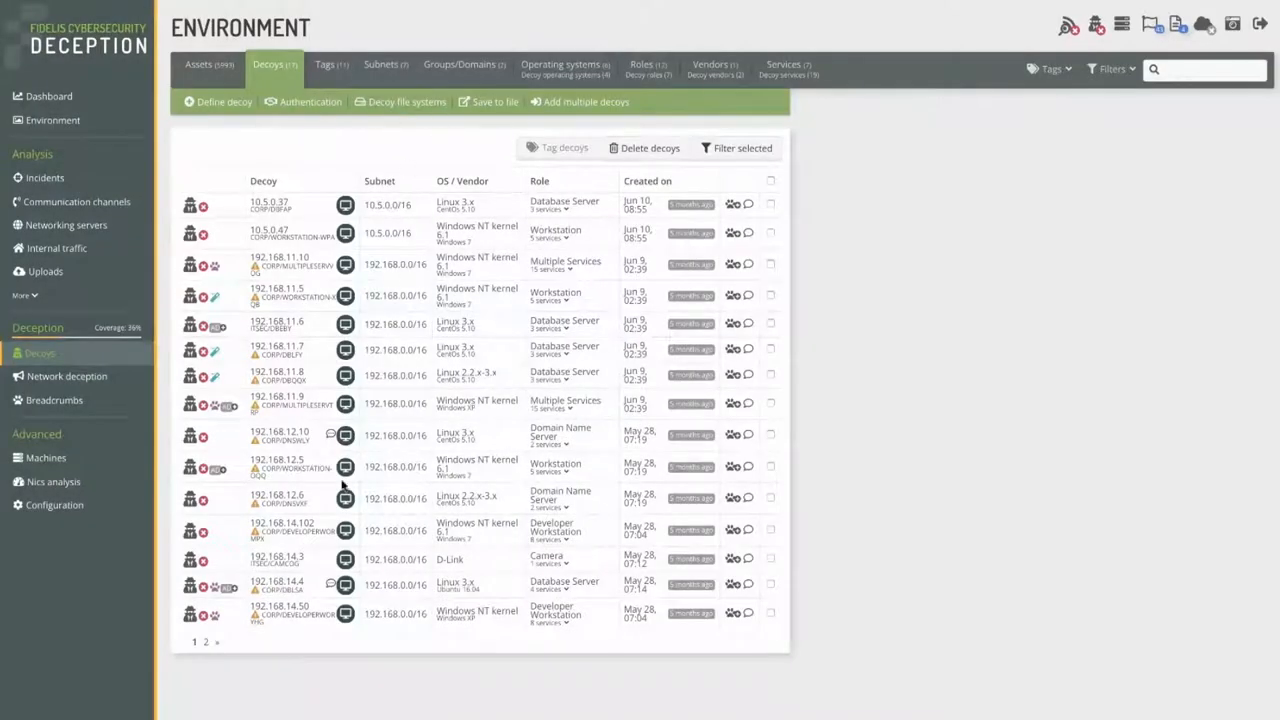
Step: From the Subnets list, bring up the breadcrumbs definition dialog for subnet 192.168.0.0/16
left_click(276, 498)
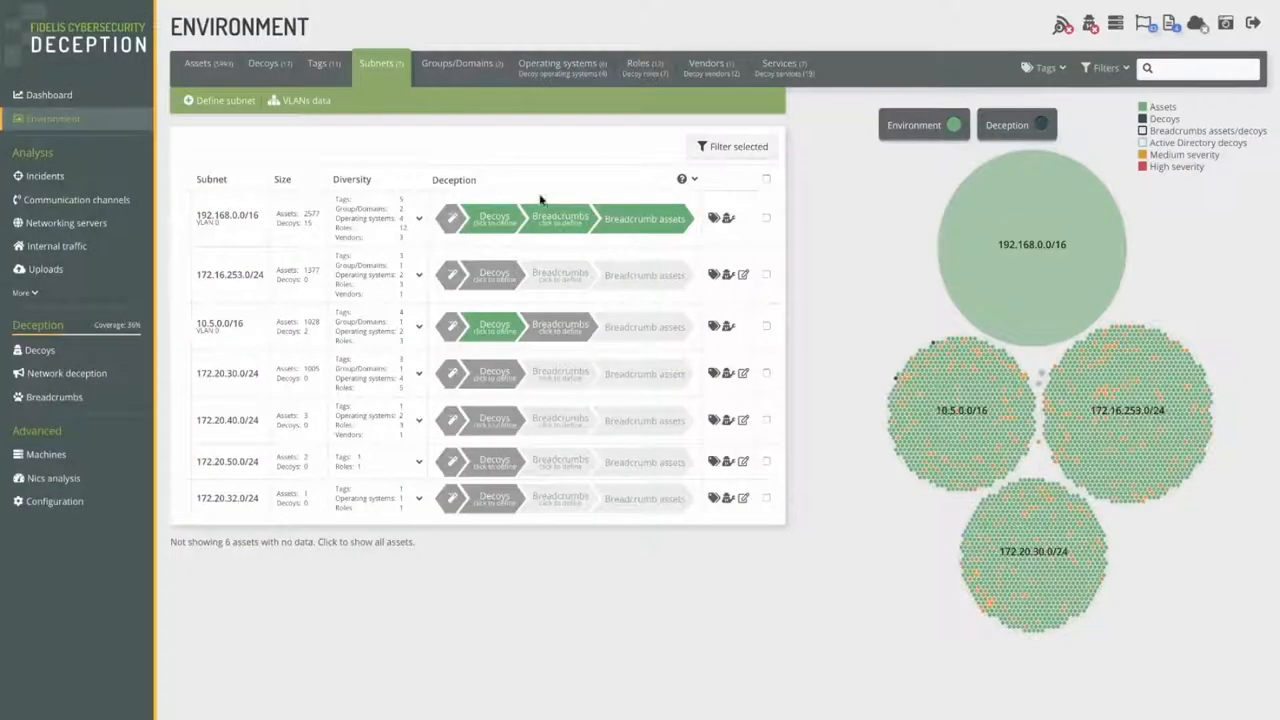
left_click(560, 218)
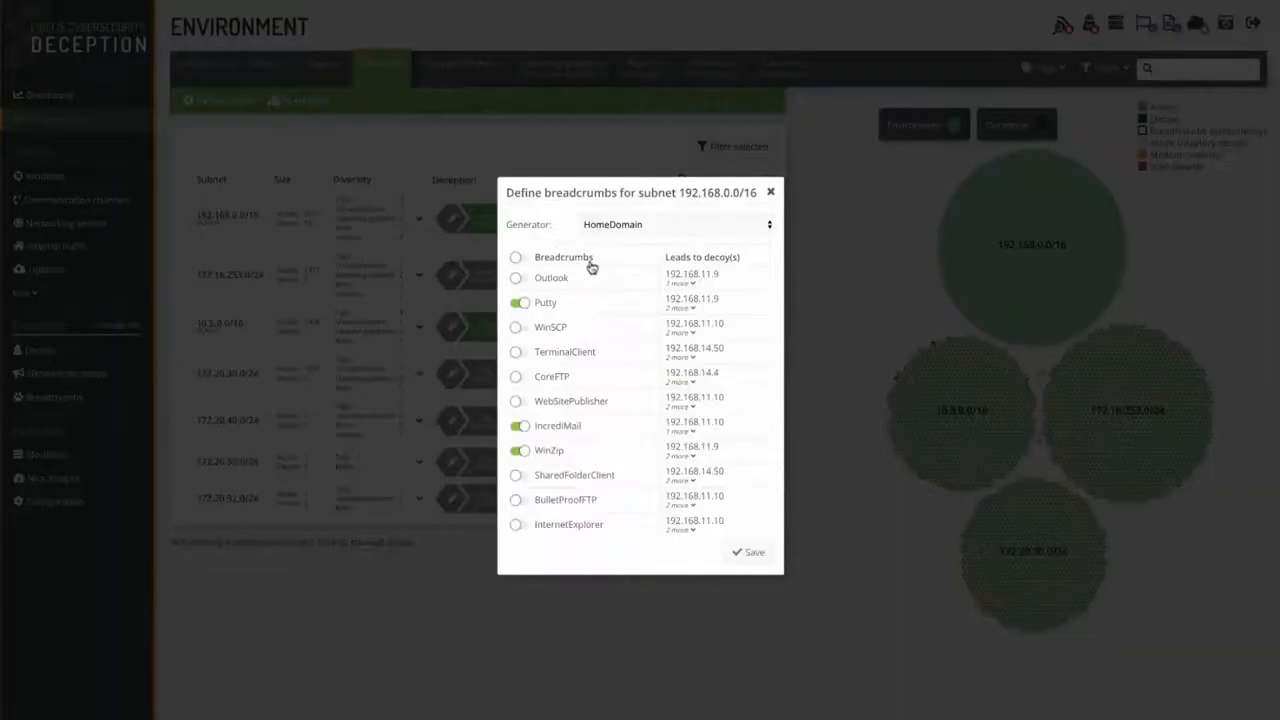